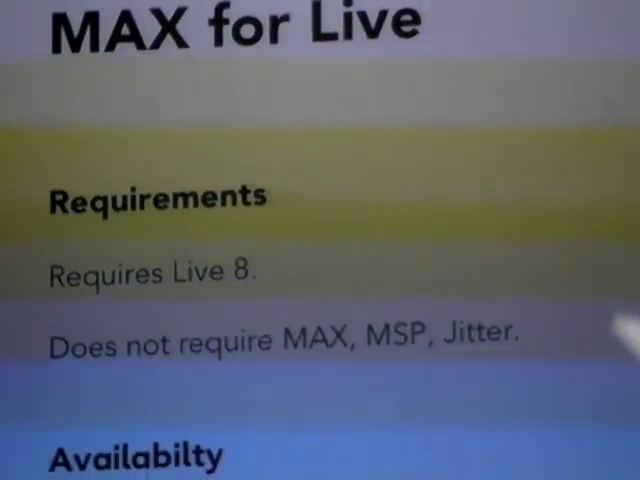
pyautogui.scroll(-3)
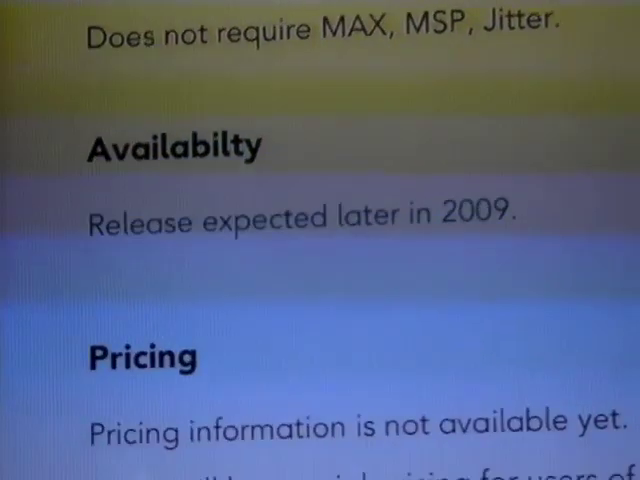
pyautogui.scroll(-3)
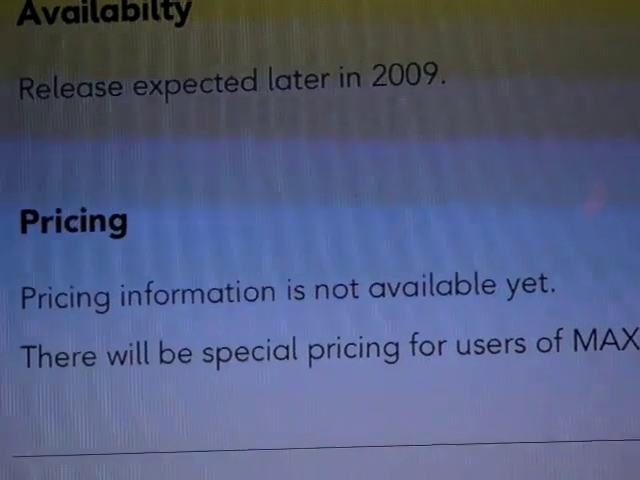